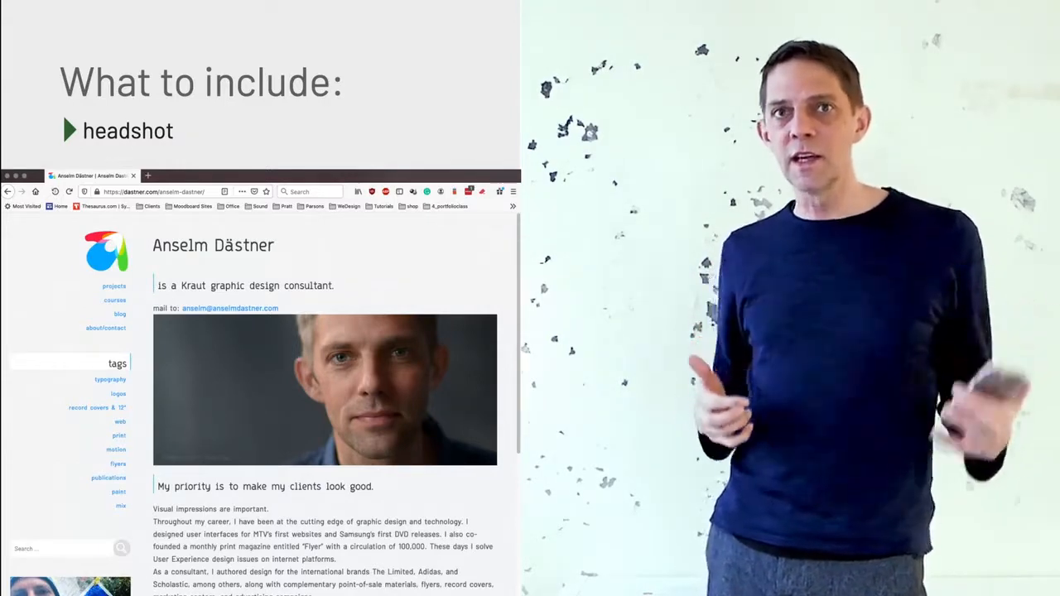
scroll(down, 3)
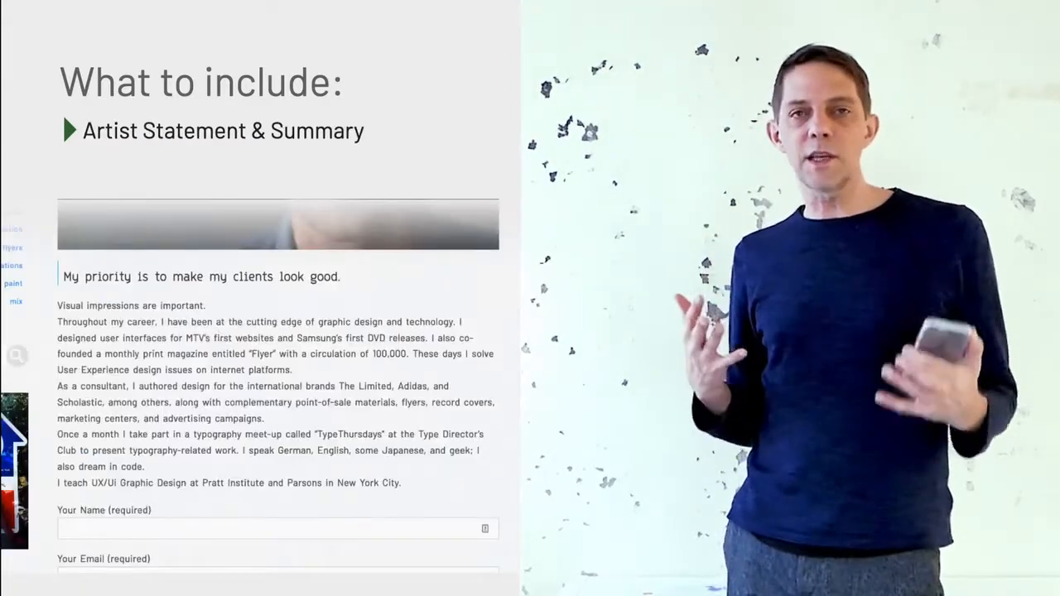